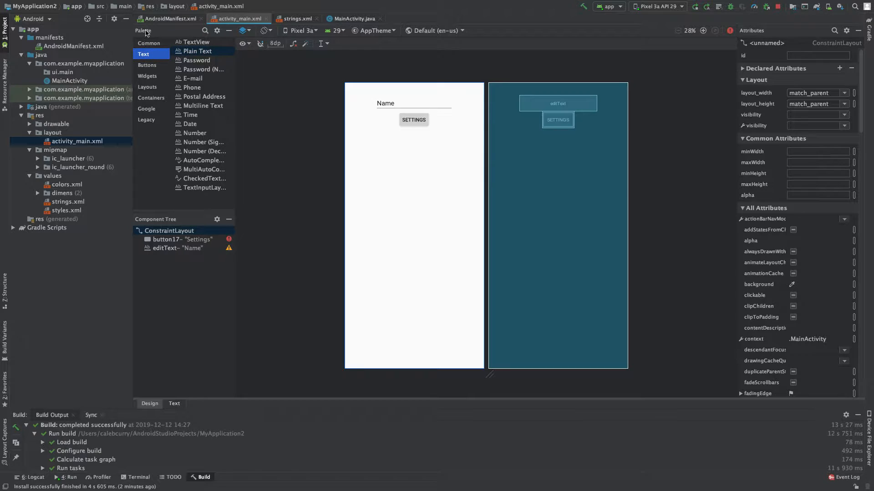
pyautogui.moveTo(295, 93)
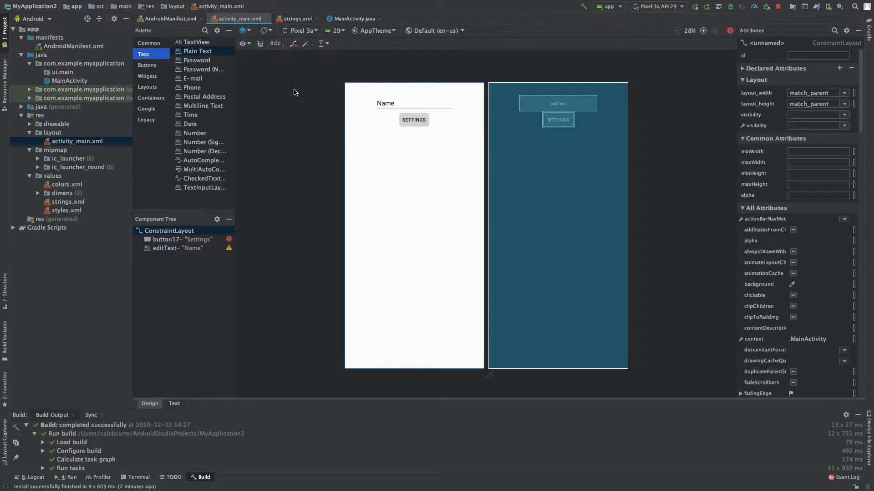
# Select the Name EditText to view its attributes and start, end and top constraints.
pyautogui.click(413, 103)
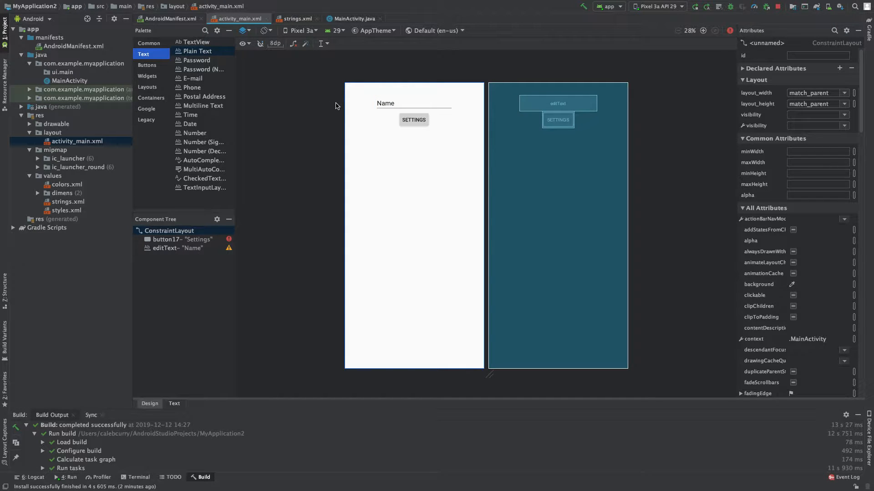
pyautogui.click(414, 104)
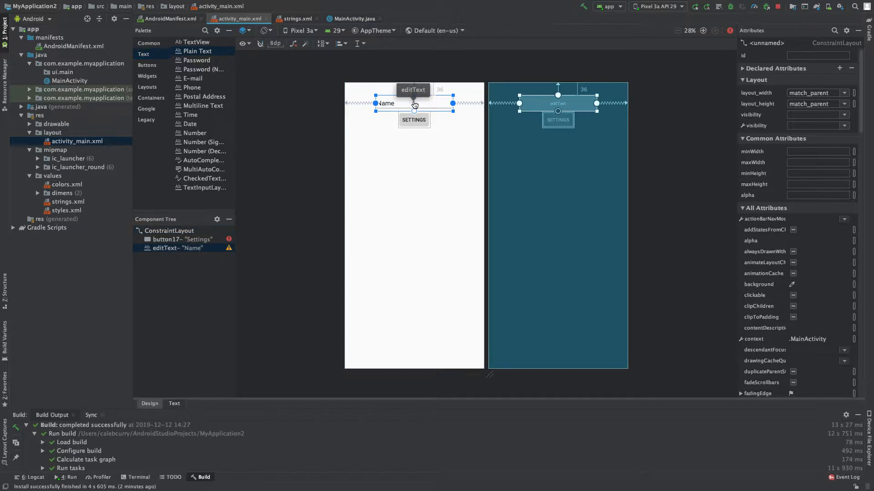
pyautogui.click(413, 103)
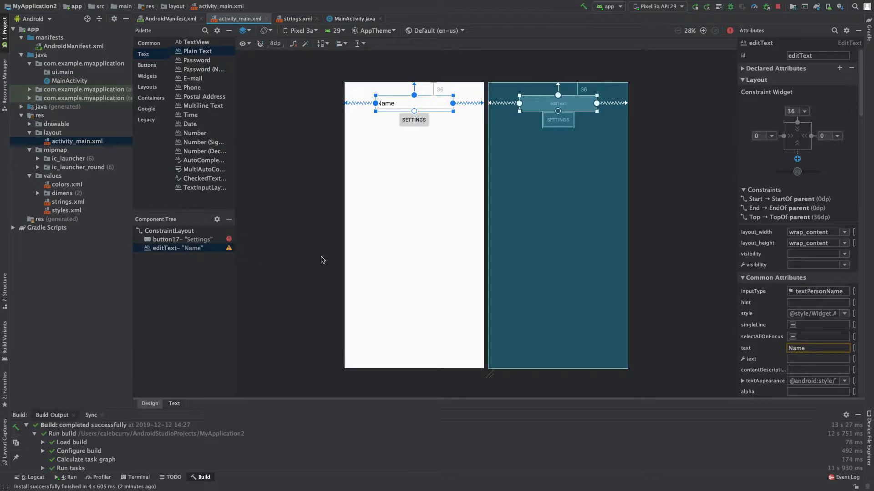
pyautogui.moveTo(268, 216)
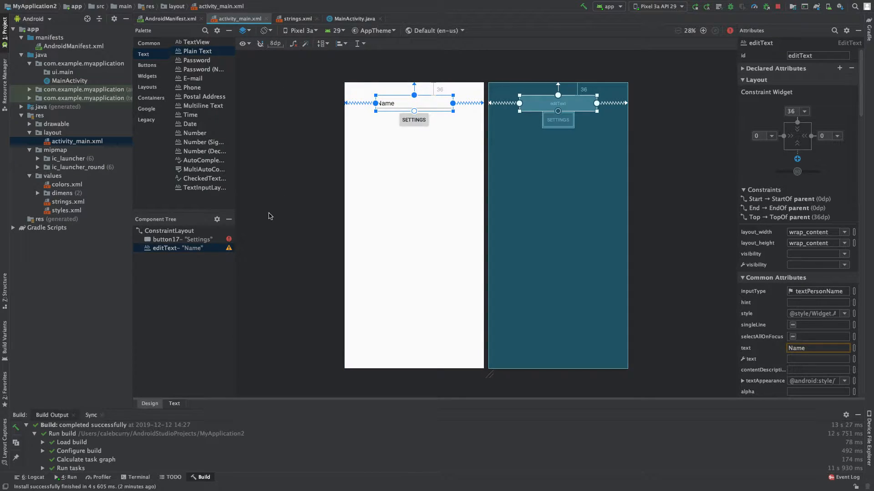
pyautogui.moveTo(426, 108)
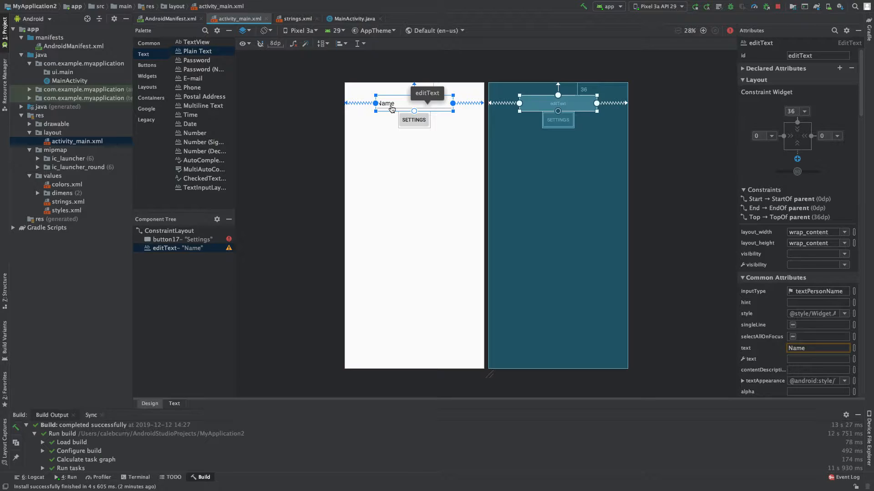
pyautogui.moveTo(202, 105)
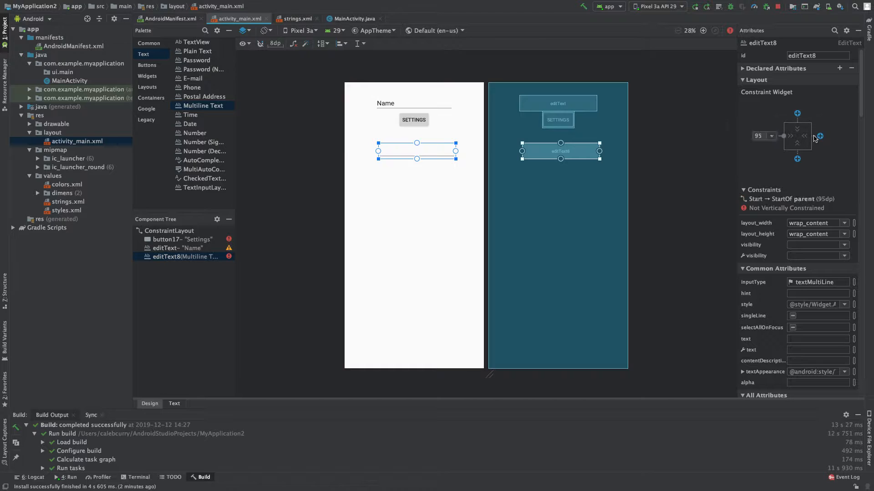
# Constrain the multiline text field to the parent's right edge.
pyautogui.click(796, 128)
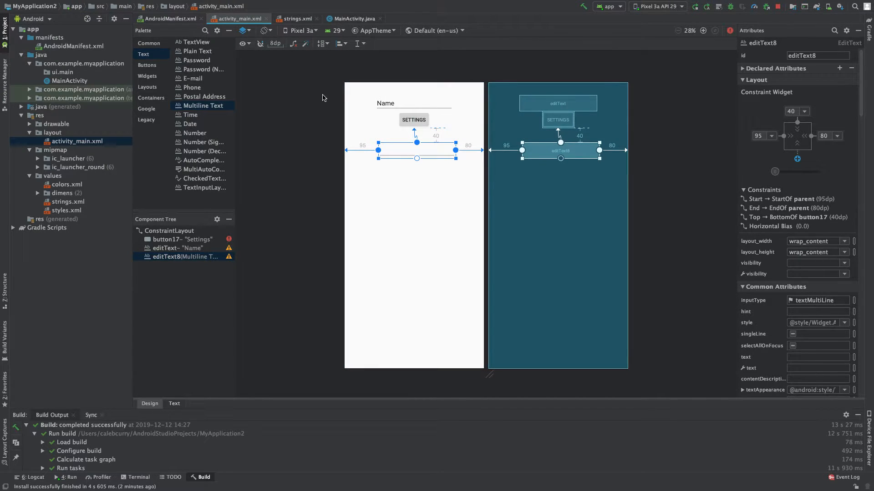
pyautogui.moveTo(304, 117)
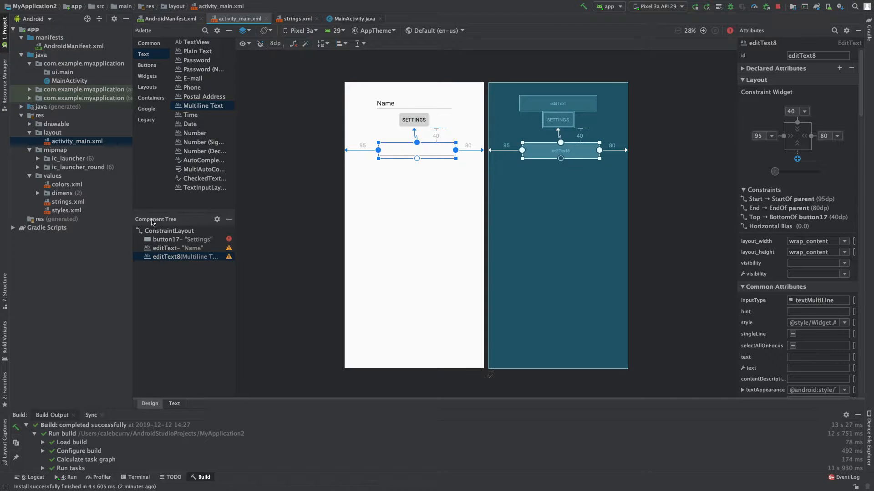
# Reselect the Name text field to show its attributes again.
pyautogui.click(179, 248)
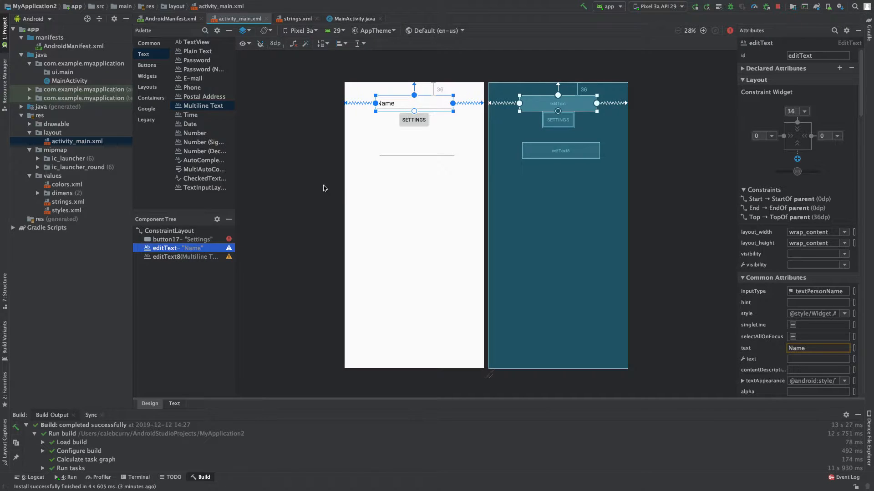
pyautogui.moveTo(198, 152)
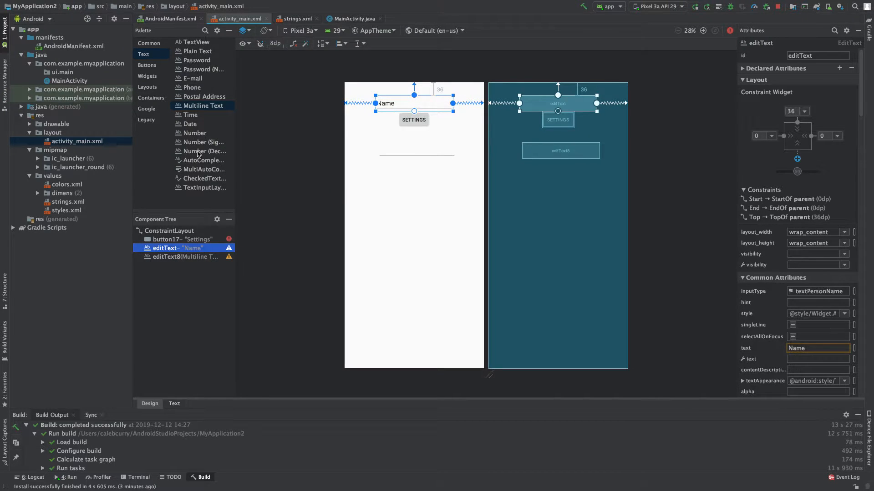
pyautogui.moveTo(312, 248)
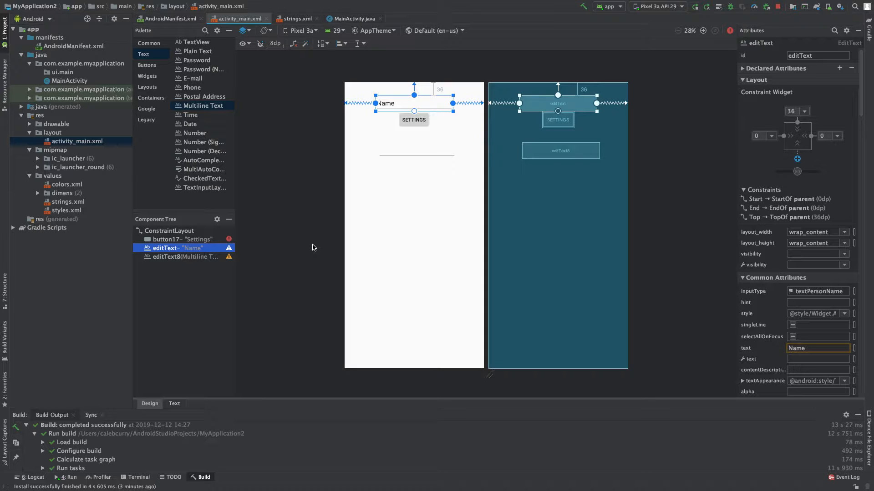
pyautogui.moveTo(797, 294)
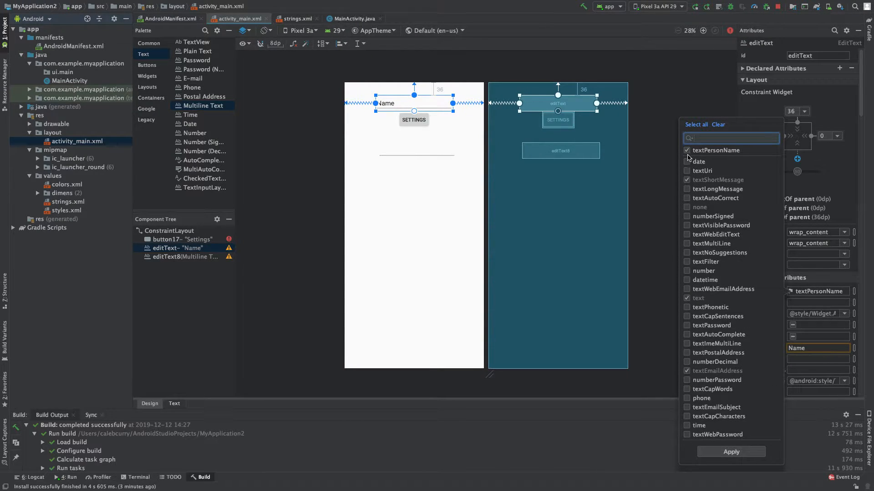
# Uncheck textPersonName in the Name field's inputType options, leaving every type unchecked.
pyautogui.click(687, 149)
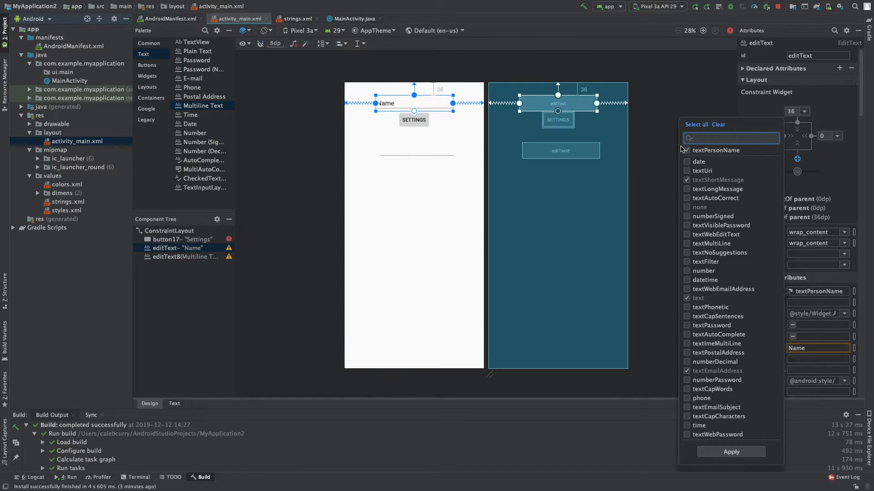
pyautogui.click(687, 150)
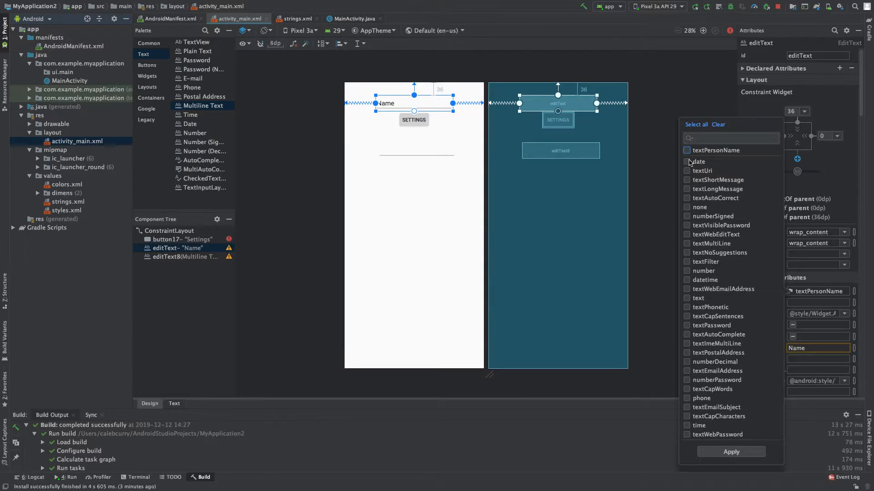
pyautogui.click(698, 298)
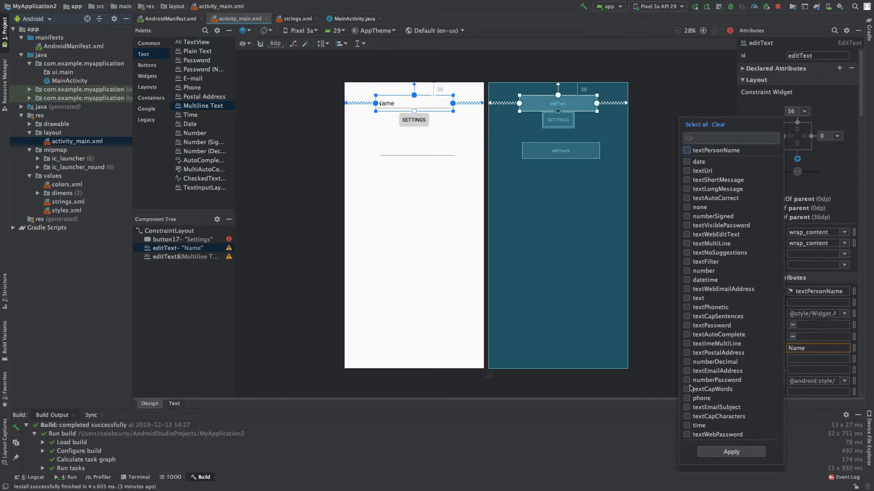
pyautogui.moveTo(665, 180)
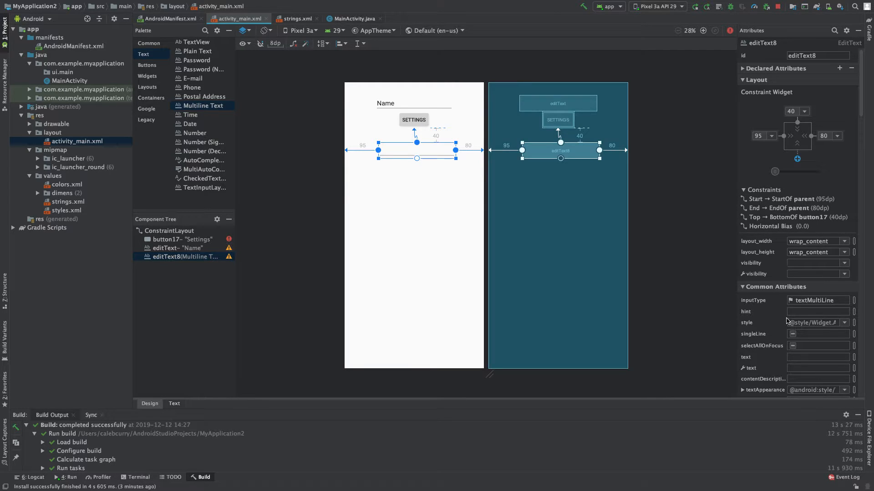
# Review editText8's inputType options and close the list with textMultiLine kept.
pyautogui.click(844, 301)
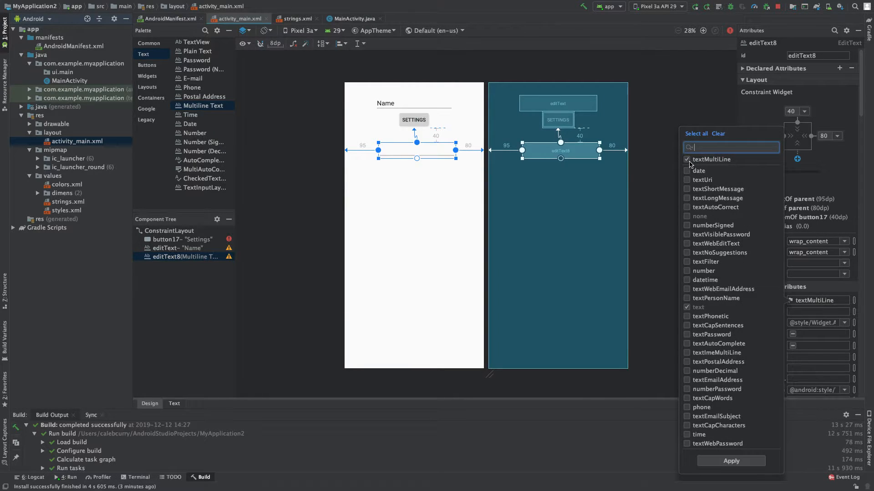
pyautogui.click(686, 160)
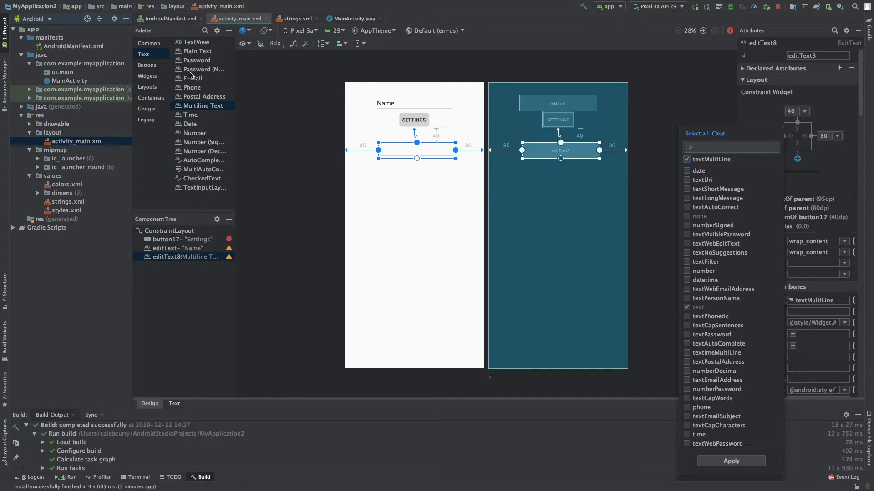
pyautogui.moveTo(333, 137)
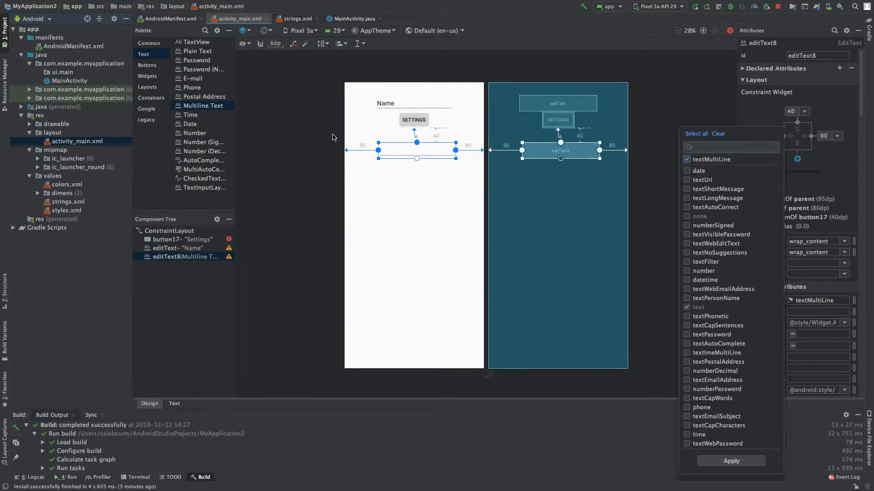
pyautogui.moveTo(658, 194)
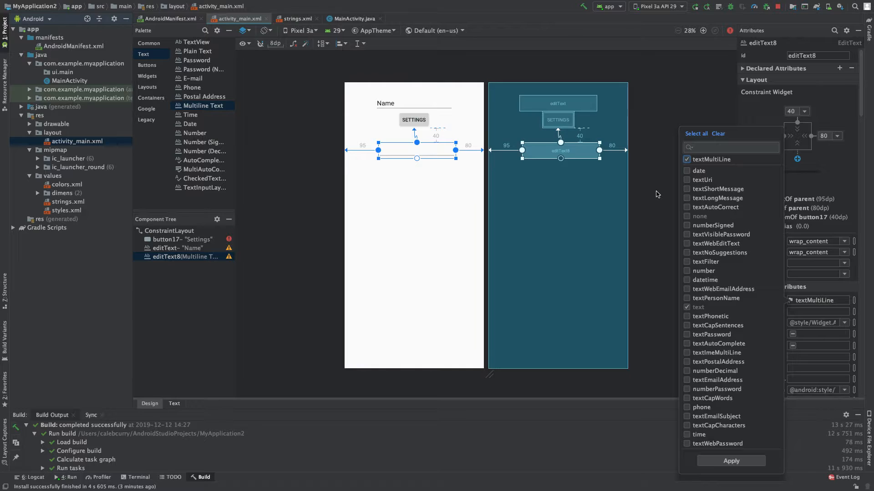
pyautogui.click(434, 156)
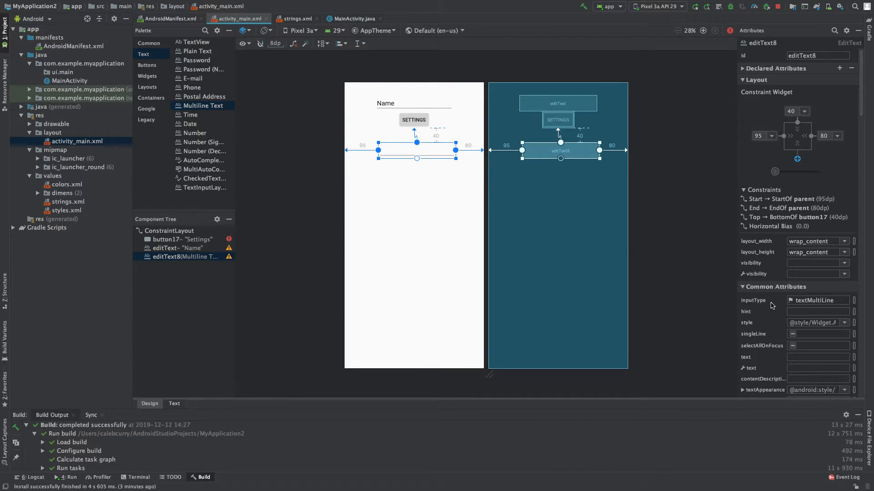
pyautogui.moveTo(567, 204)
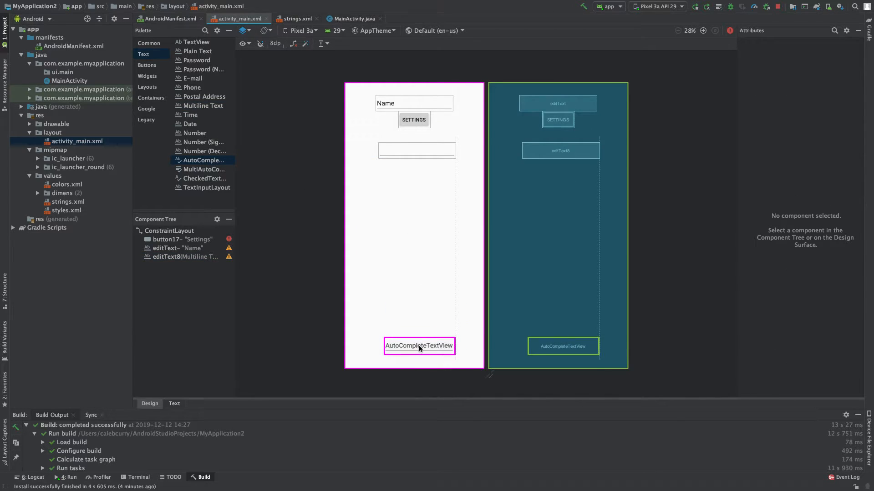
# Place the AutoCompleteTextView near the bottom, constrain it to parent end and bottom, and run.
pyautogui.click(419, 346)
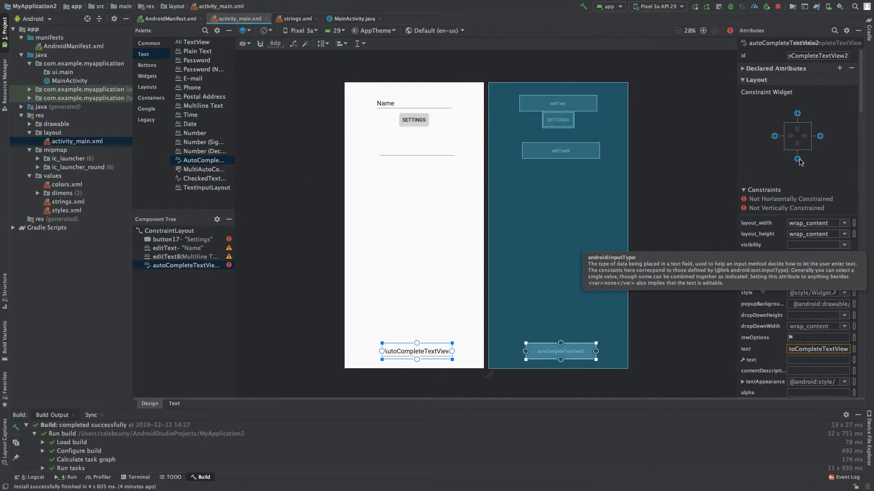
pyautogui.click(797, 160)
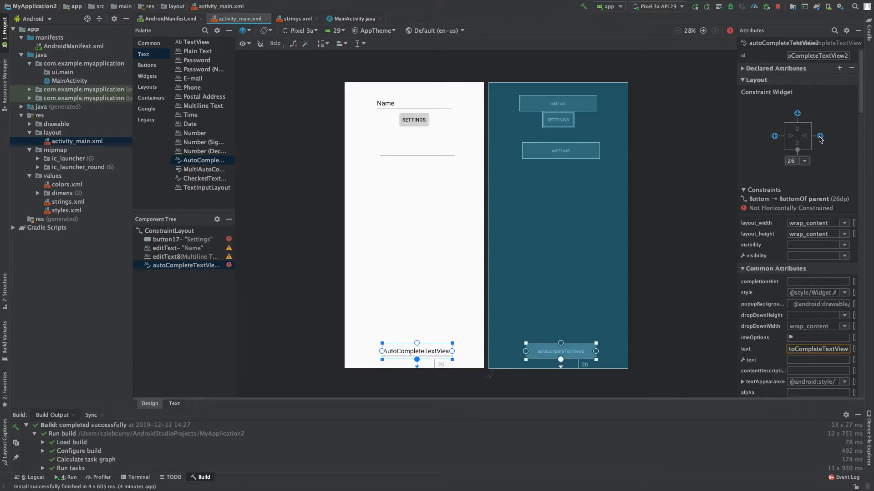
pyautogui.click(819, 136)
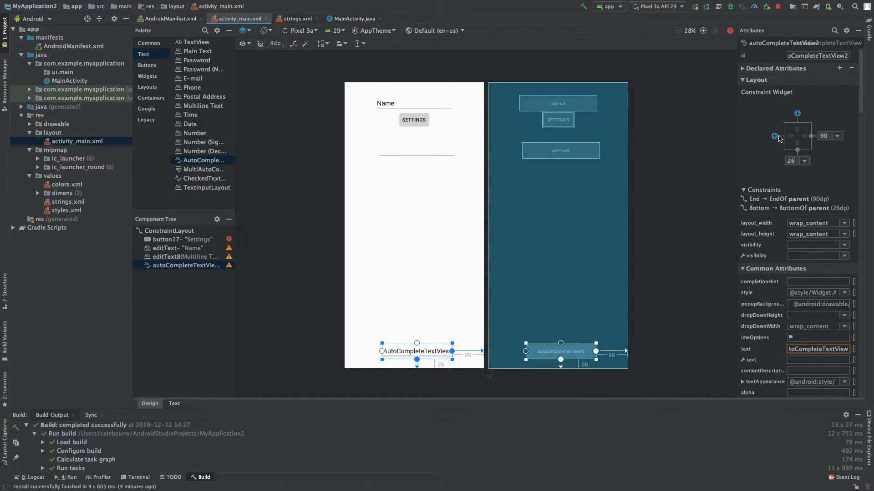
pyautogui.click(774, 136)
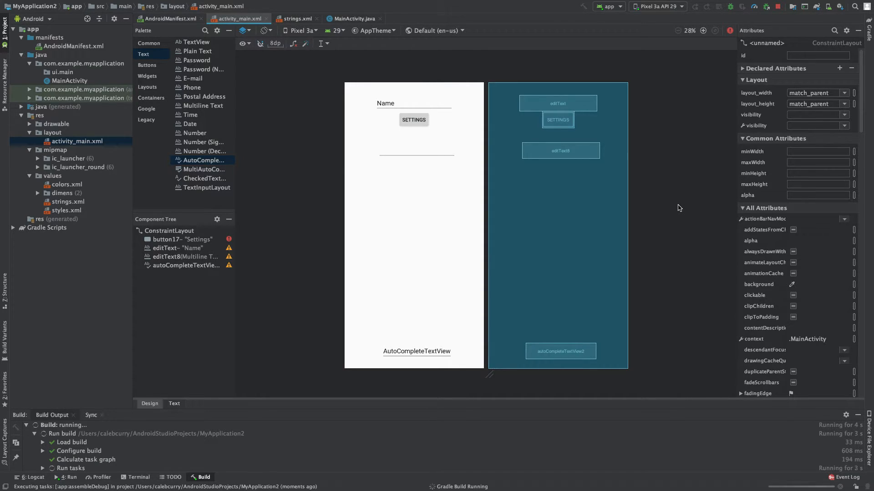
# Type 'hererlgelkfjge' in the multiline field, then long sentences into the AutoCompleteTextView.
pyautogui.click(186, 265)
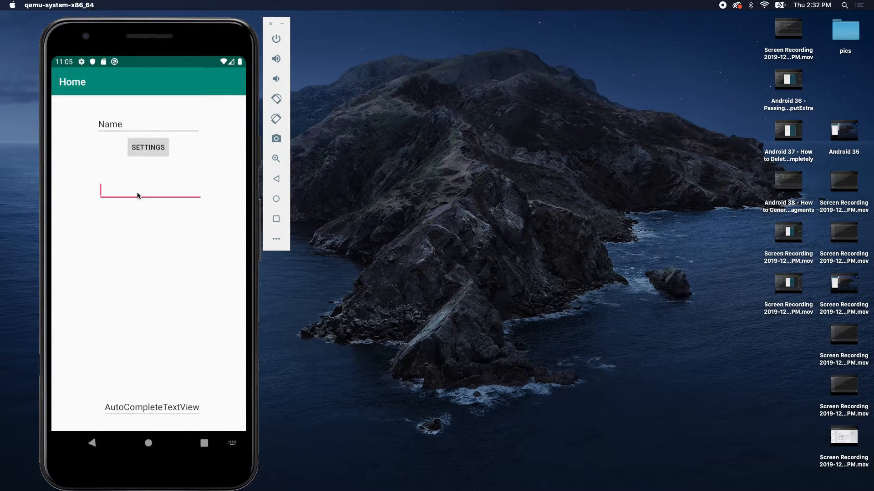
pyautogui.write('hererlgelkfjge')
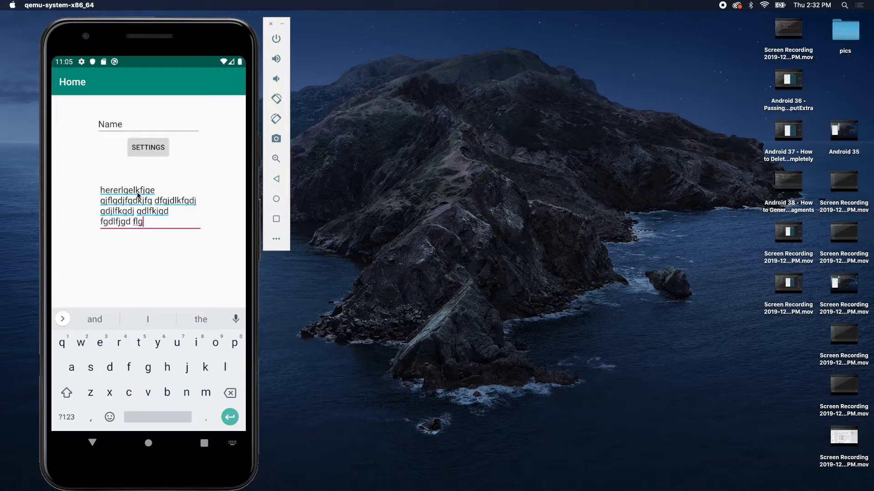
pyautogui.click(134, 124)
pyautogui.write(':fjgdlfjgldfkjgldkfjgldfkgjd')
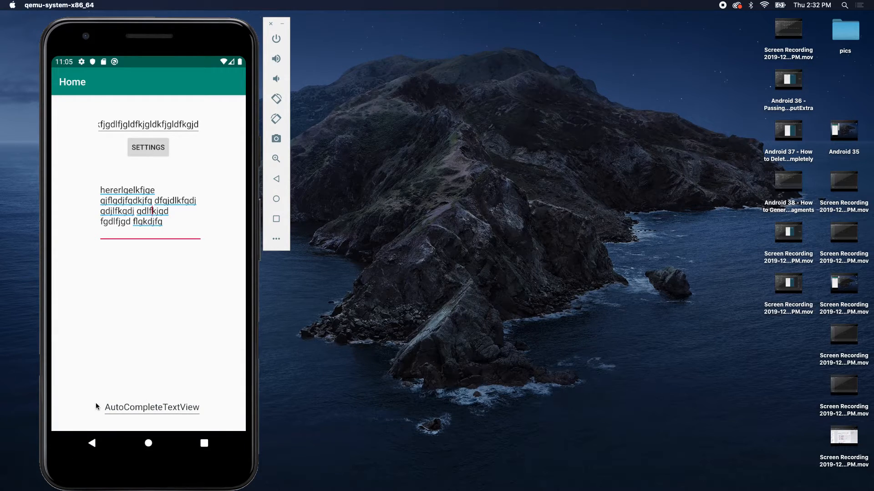
pyautogui.click(151, 408)
pyautogui.write('A')
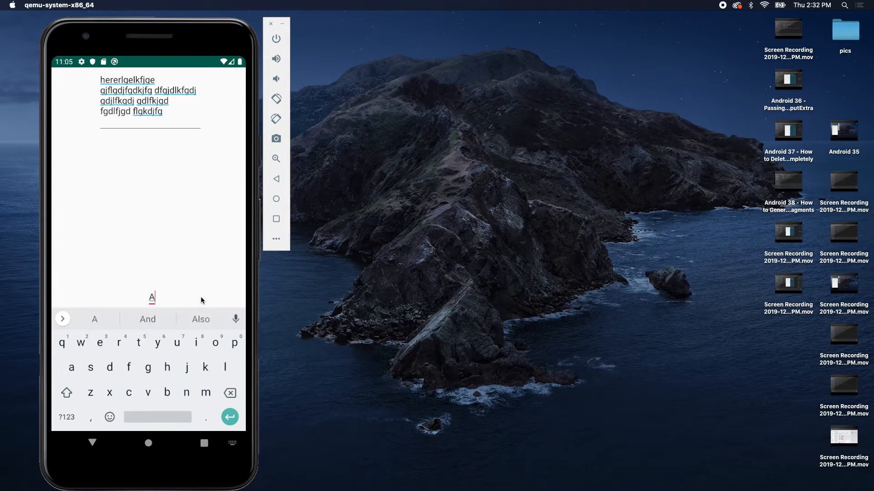
pyautogui.write('fsdfsjldfksd gdfjg')
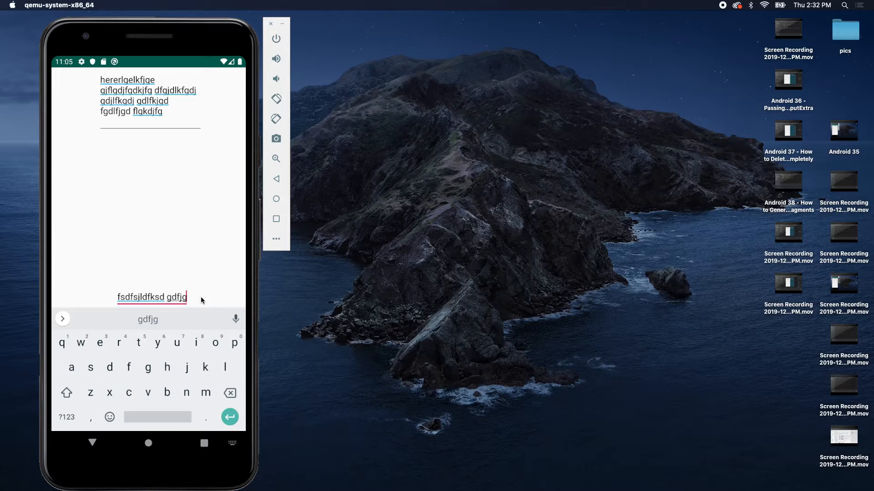
pyautogui.write("and I'll be there in a few")
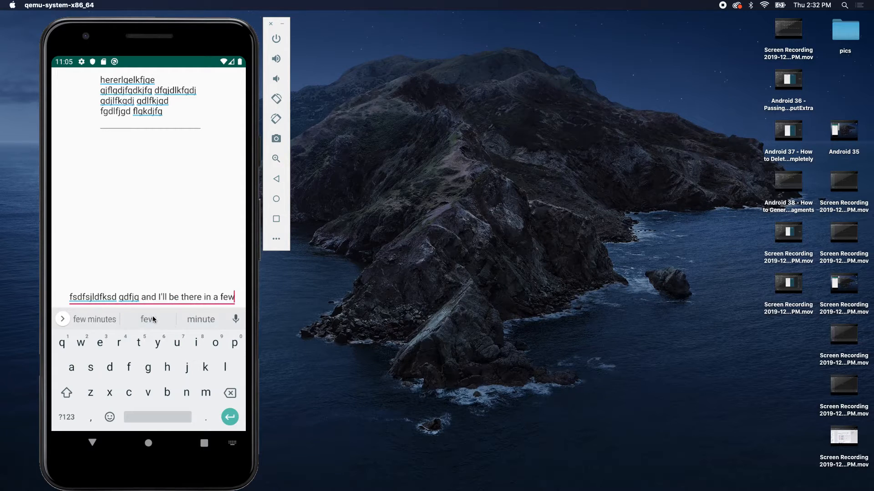
pyautogui.write("minutes and I'll be there in the morning to see if I can")
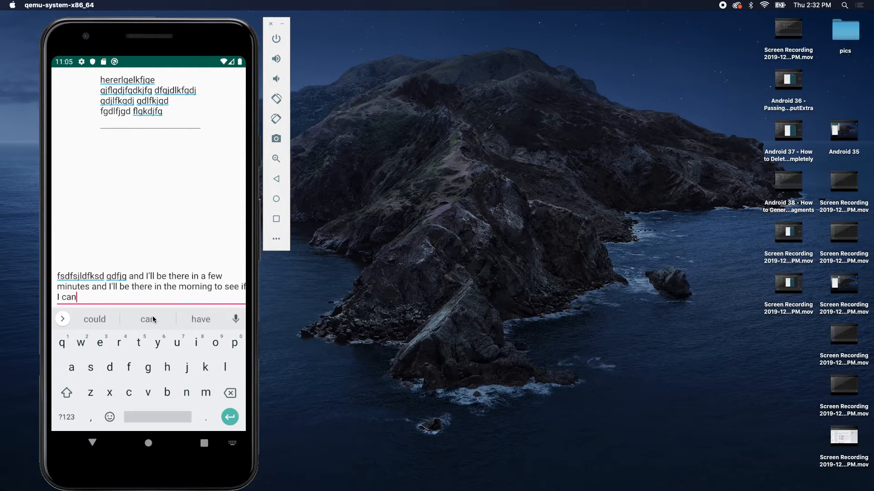
pyautogui.write('get a few things done and')
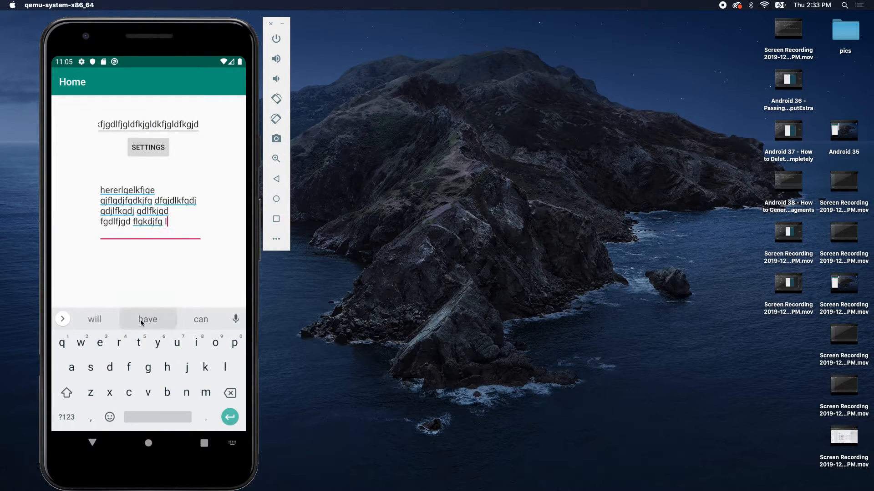
pyautogui.write('I have a few questions about the day off and I have to go to the')
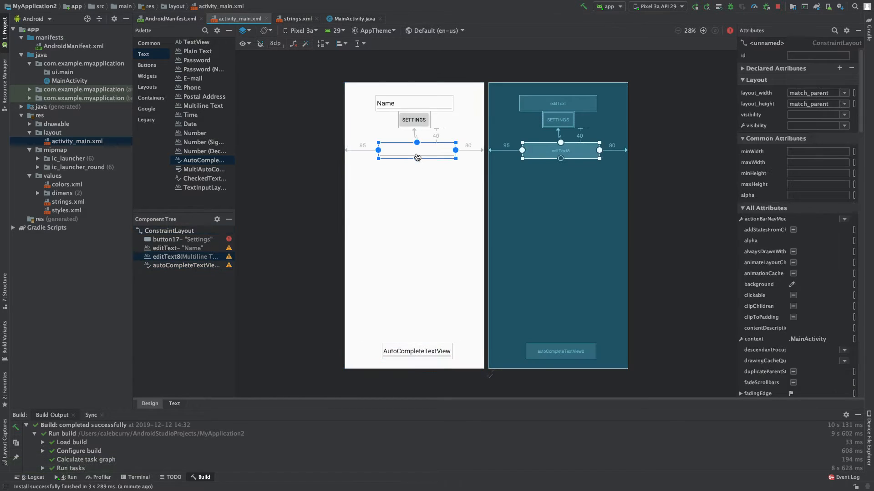
# Select the multiline EditText (editText8) to show its size and constraints.
pyautogui.click(416, 156)
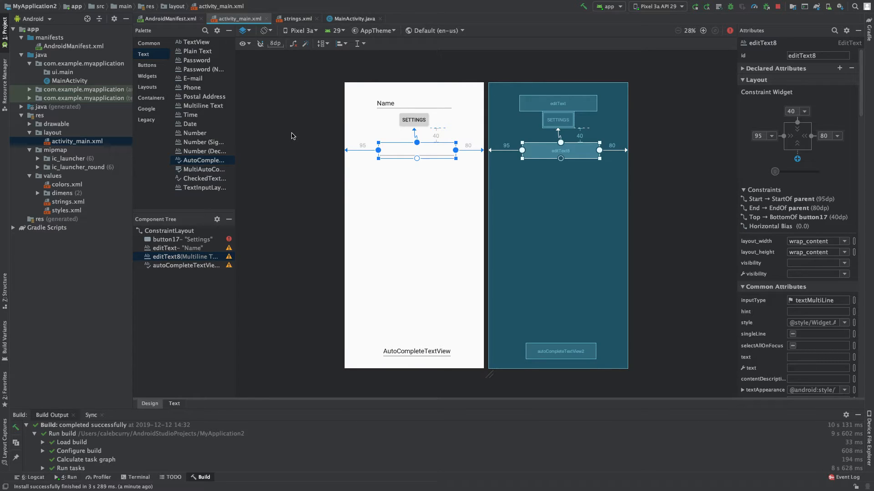
pyautogui.moveTo(199, 51)
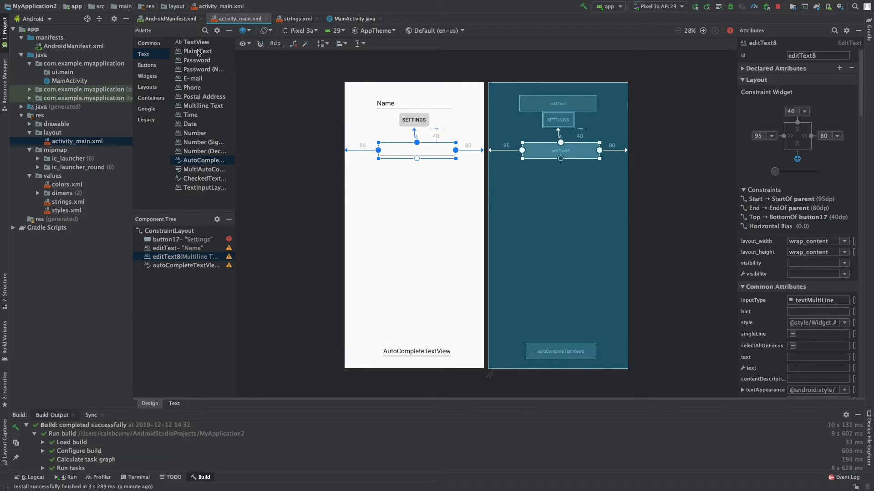
pyautogui.moveTo(289, 77)
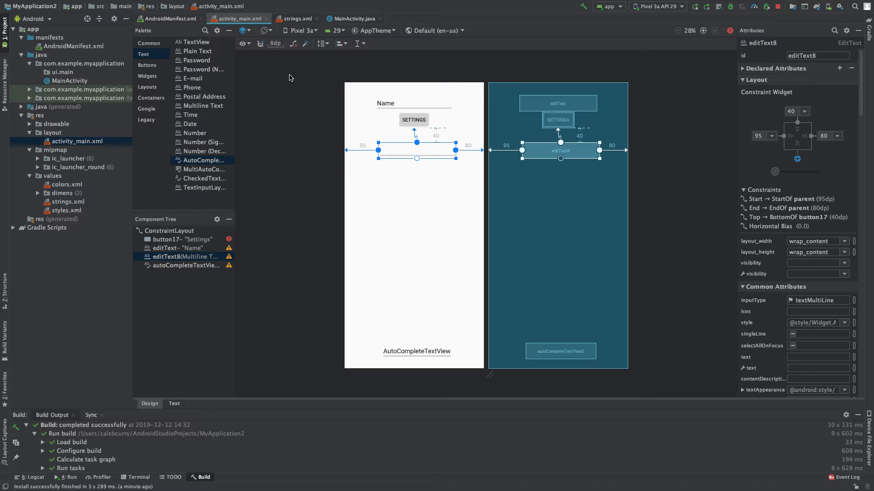
pyautogui.moveTo(311, 123)
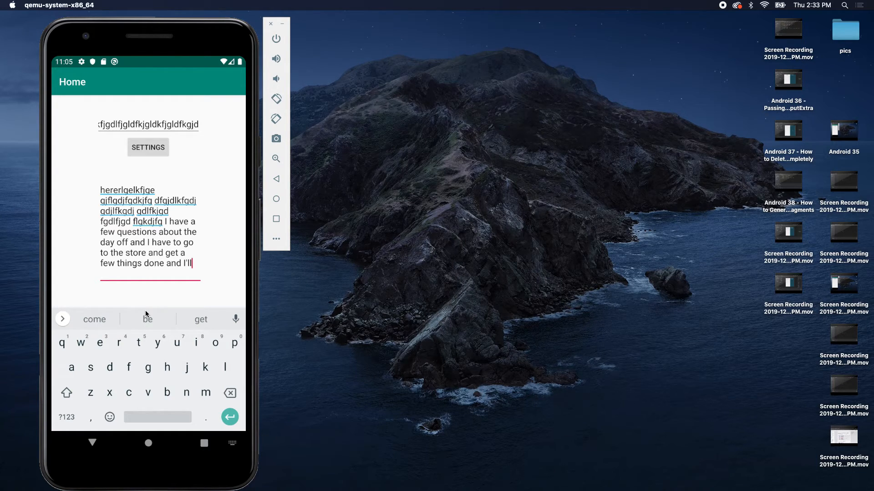
pyautogui.moveTo(425, 224)
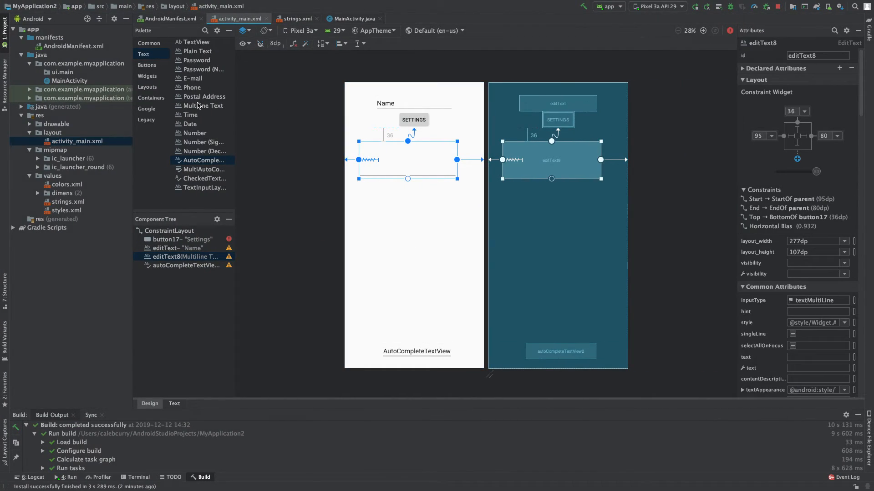
pyautogui.moveTo(166, 75)
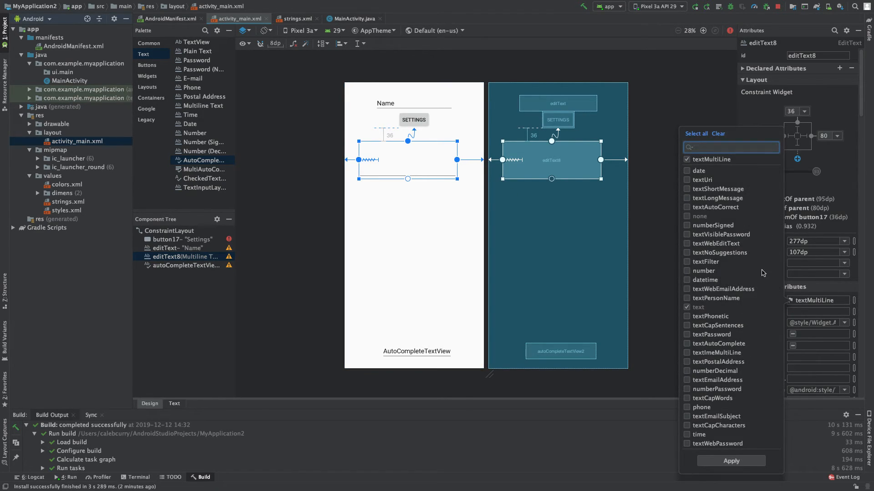
pyautogui.moveTo(693, 188)
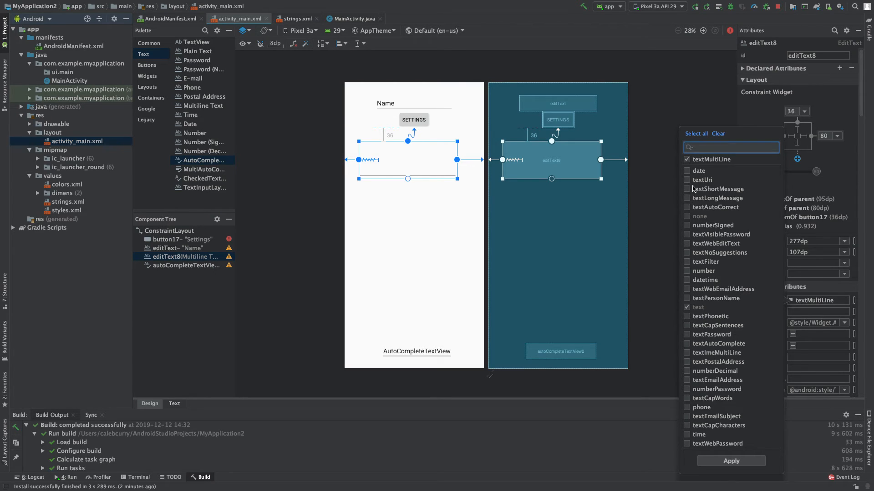
# Close the multiline field's inputType options list.
pyautogui.click(731, 147)
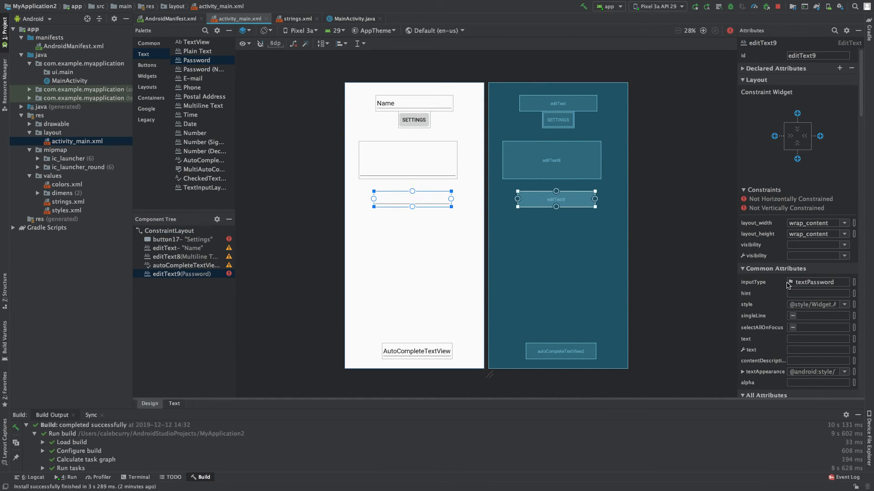
pyautogui.click(819, 283)
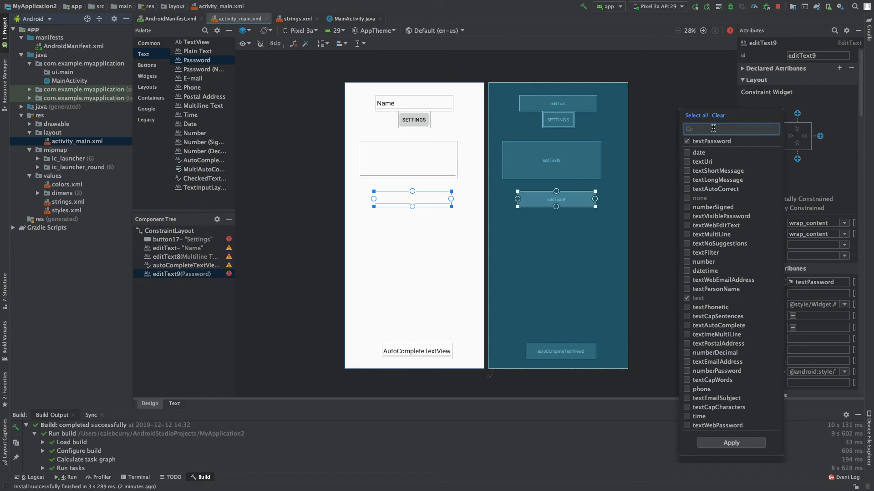
pyautogui.write('textPassw')
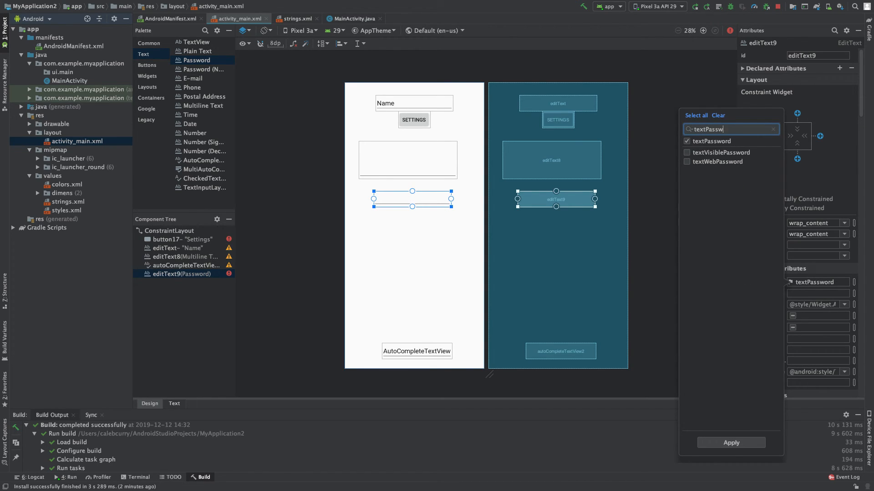
pyautogui.write('ord')
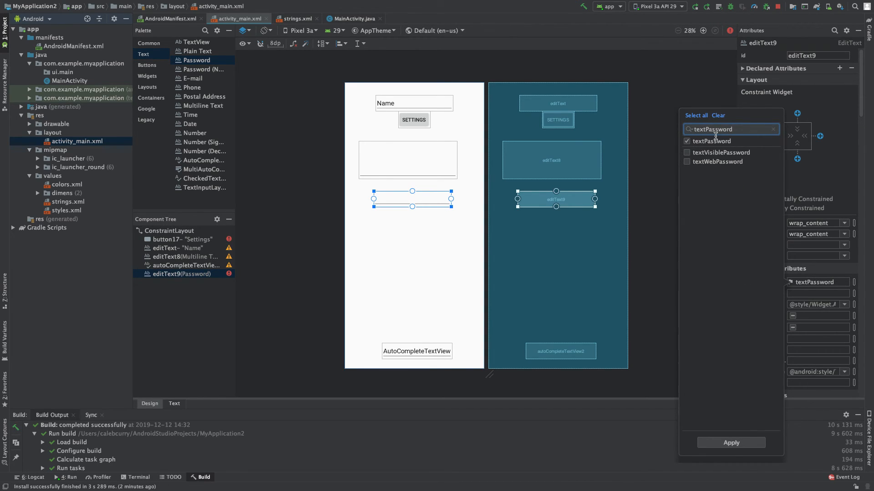
pyautogui.click(687, 141)
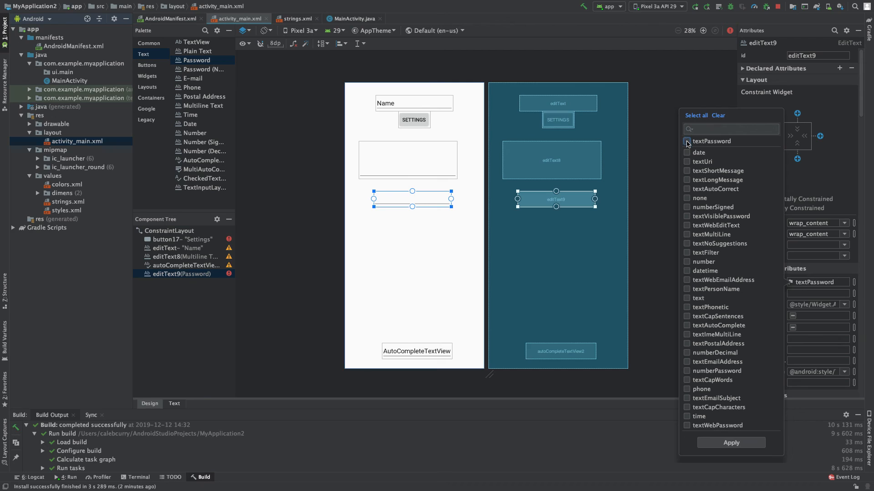
pyautogui.click(686, 141)
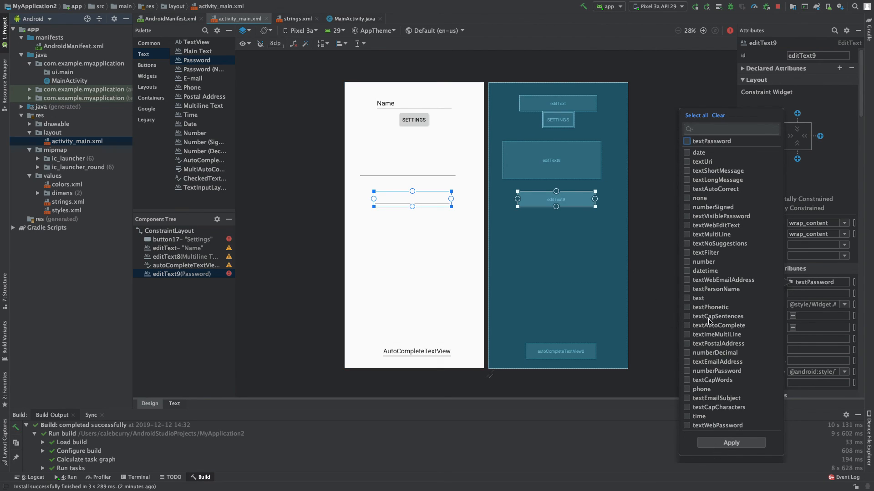
pyautogui.click(652, 128)
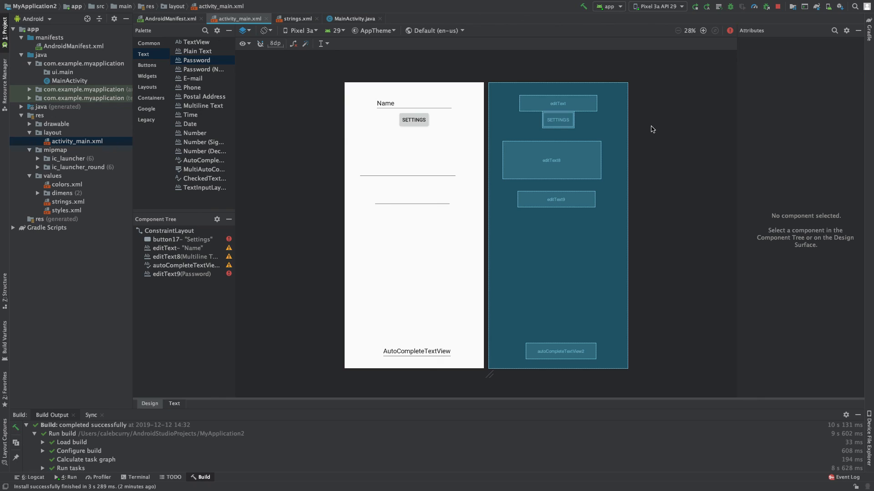
pyautogui.moveTo(656, 128)
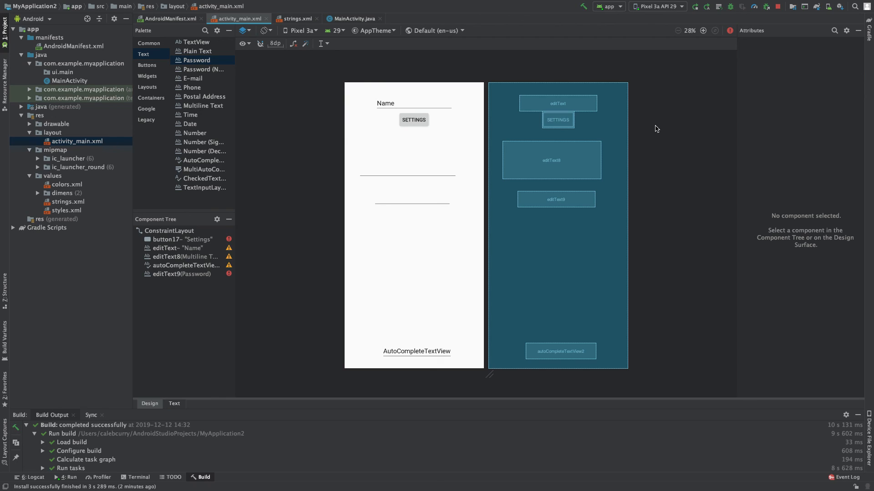